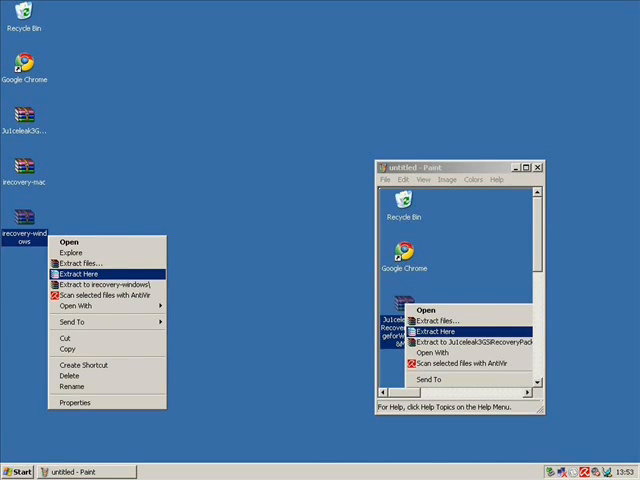
Extract the recovery zip onto the desktop so the libusb-win32 filter installer appears
{"action": "left_click", "coordinate": [78, 272]}
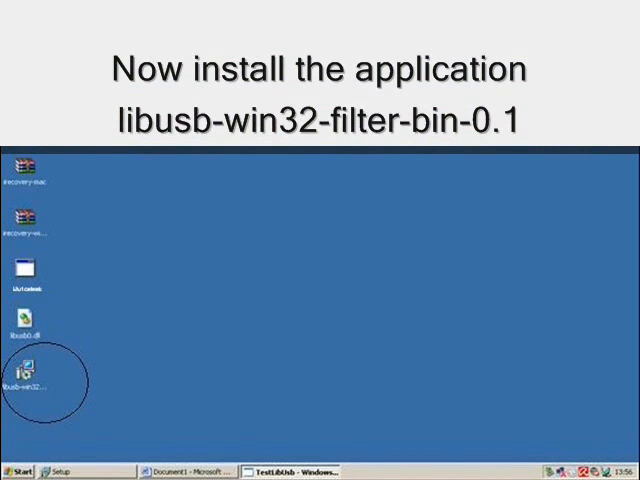
Run the libusb-win32-filter-bin installer, accept the license and install to the default folder
{"action": "double_click", "coordinate": [38, 370]}
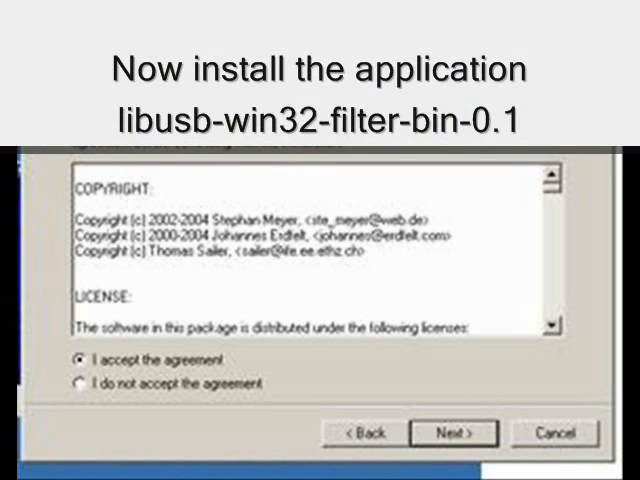
{"action": "left_click", "coordinate": [456, 432]}
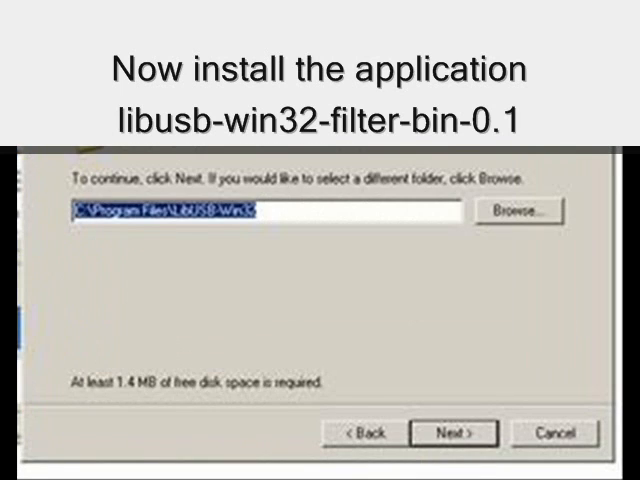
{"action": "left_click", "coordinate": [452, 432]}
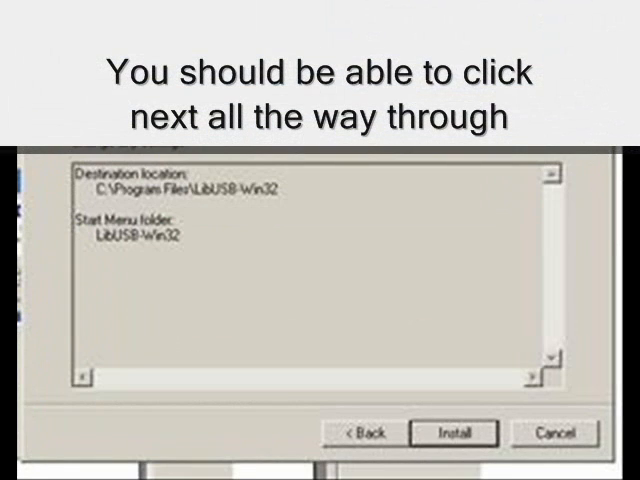
{"action": "left_click", "coordinate": [452, 432]}
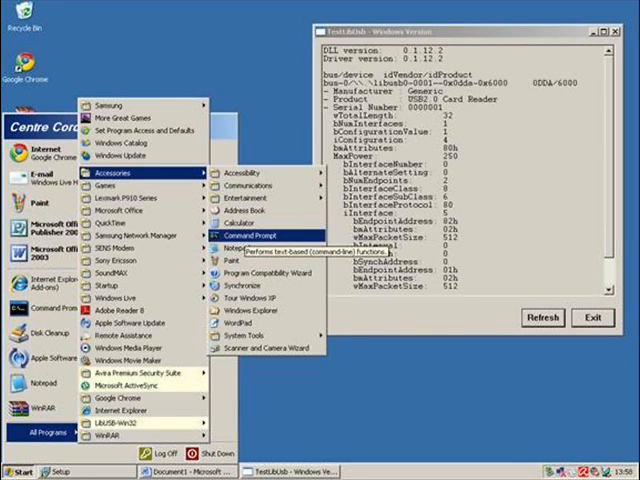
Launch Command Prompt from Start > All Programs > Accessories
{"action": "left_click", "coordinate": [244, 228]}
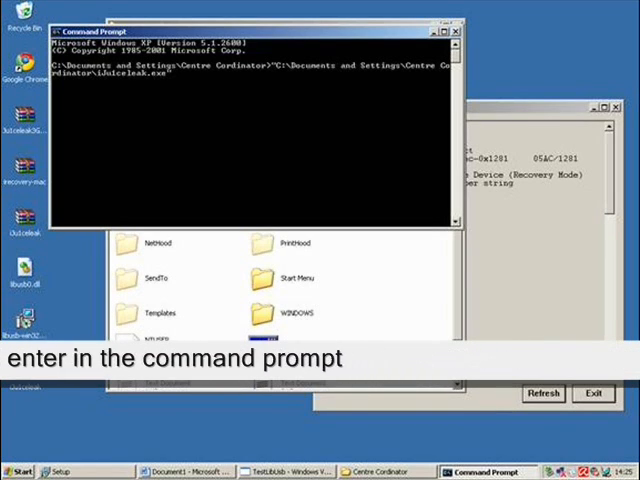
Run iRecovery -s to reach the iPhone recovery console, then leave it with /exit
{"action": "key", "text": "Return"}
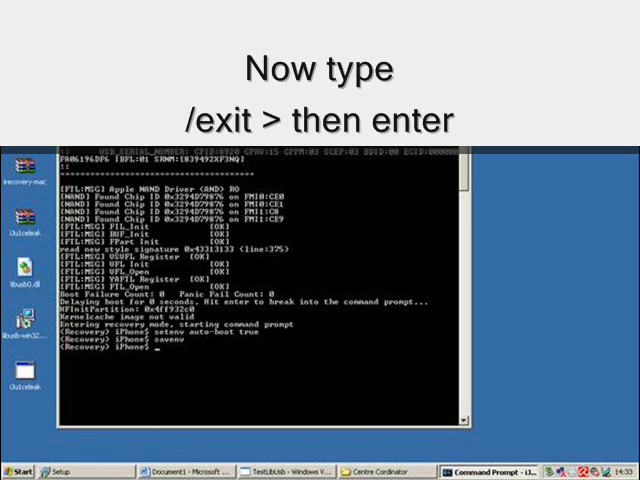
{"action": "type", "text": "/exit"}
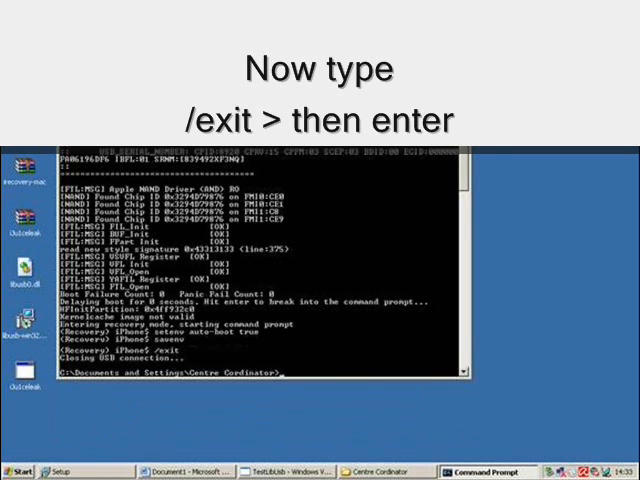